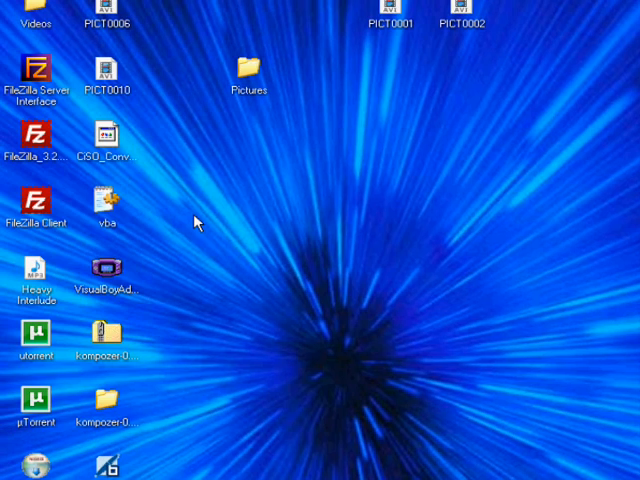
mouse_move(280, 278)
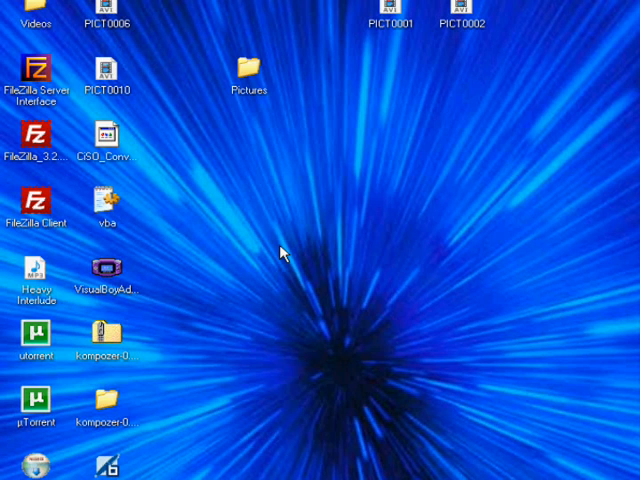
mouse_move(304, 256)
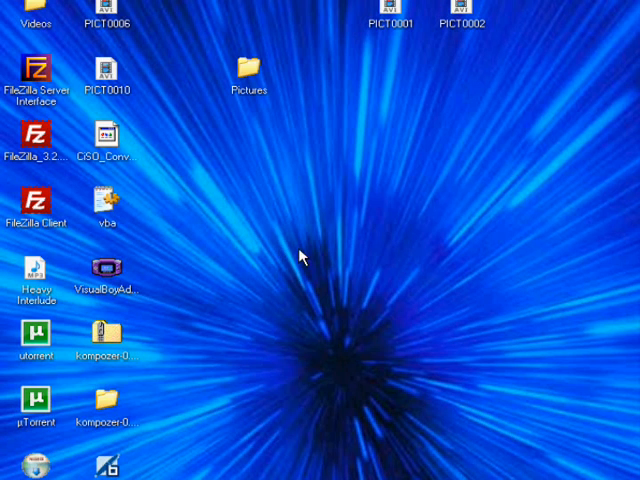
mouse_move(290, 250)
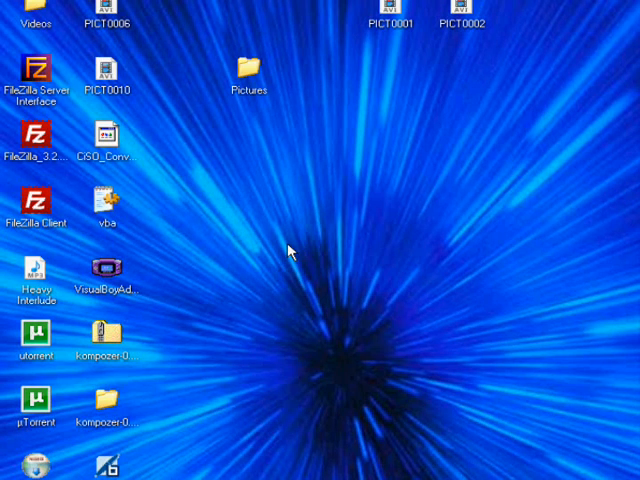
mouse_move(264, 260)
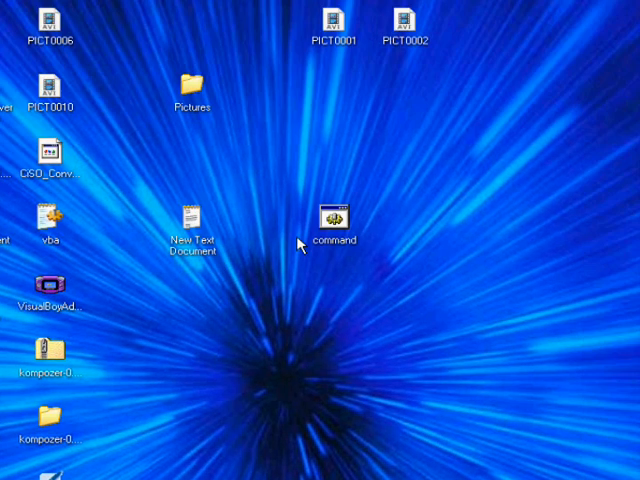
mouse_move(208, 216)
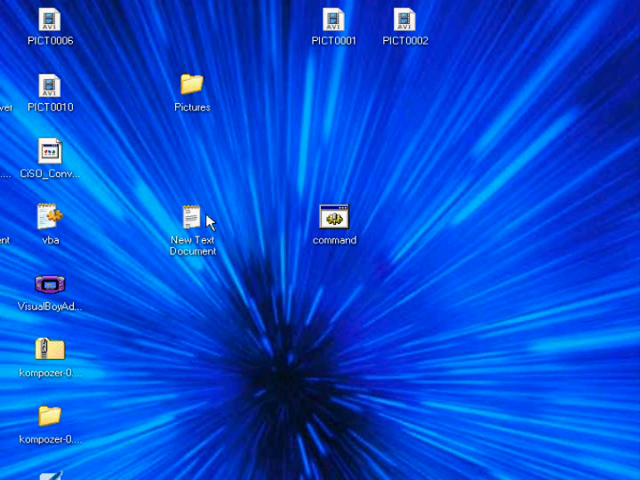
mouse_move(204, 348)
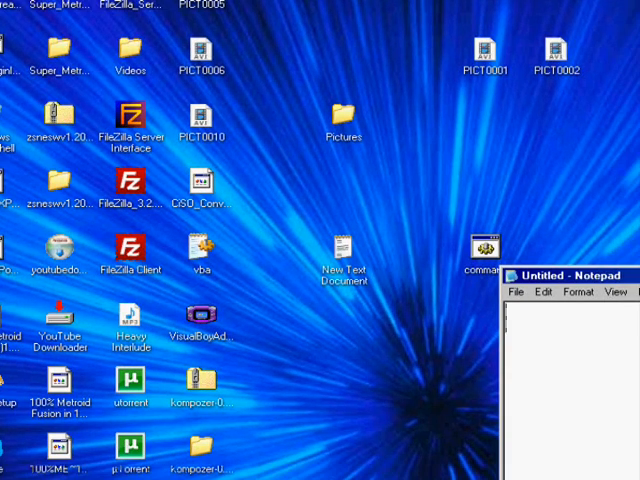
text(@ech)
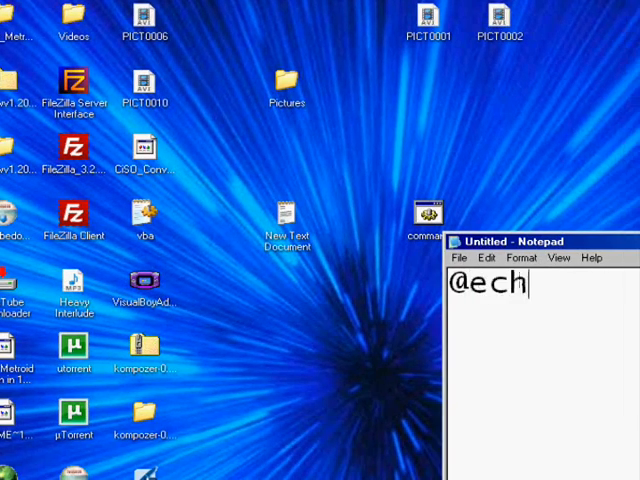
text(o off)
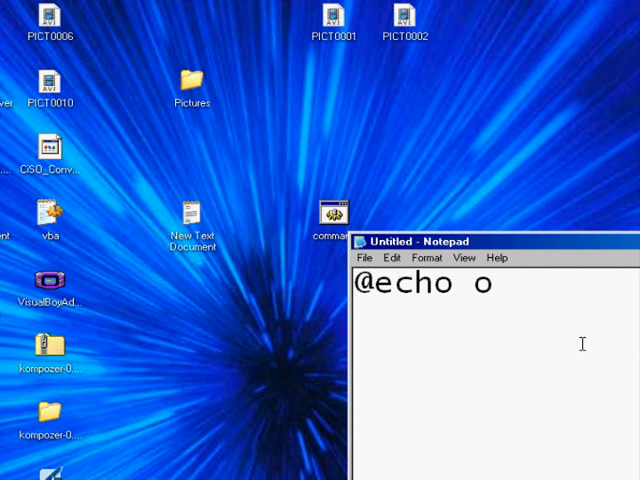
text(f)
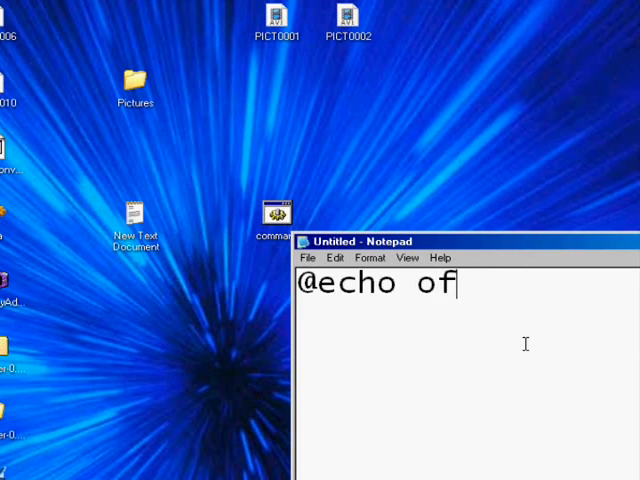
text(f\ncomma)
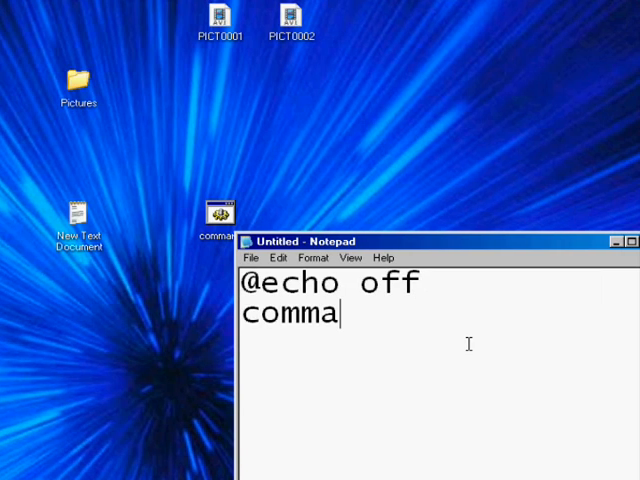
text(nd.com)
text(pa)
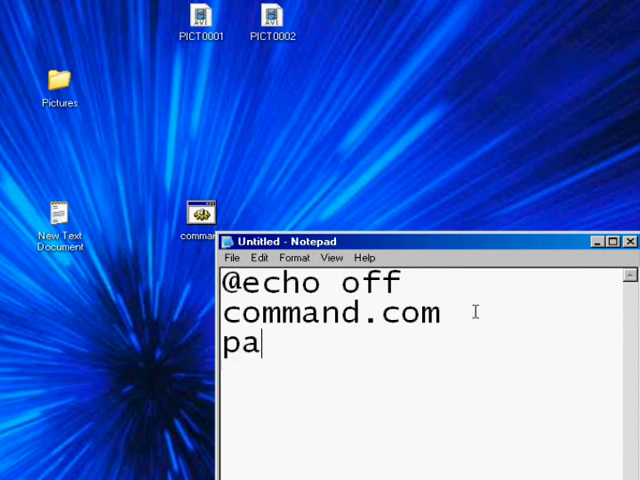
- Start saving the script via File > Save As
click(232, 258)
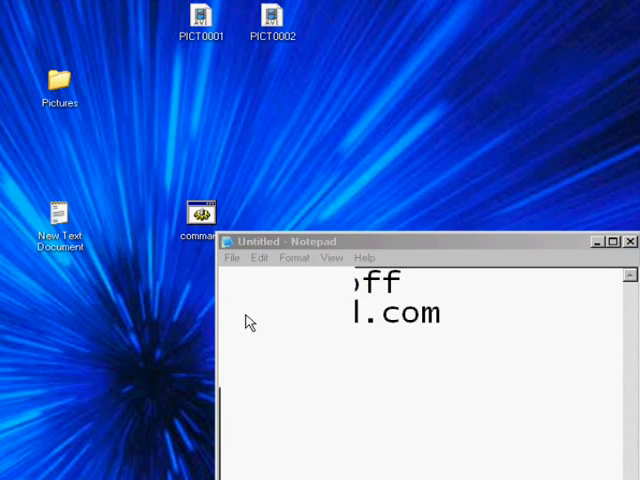
click(232, 256)
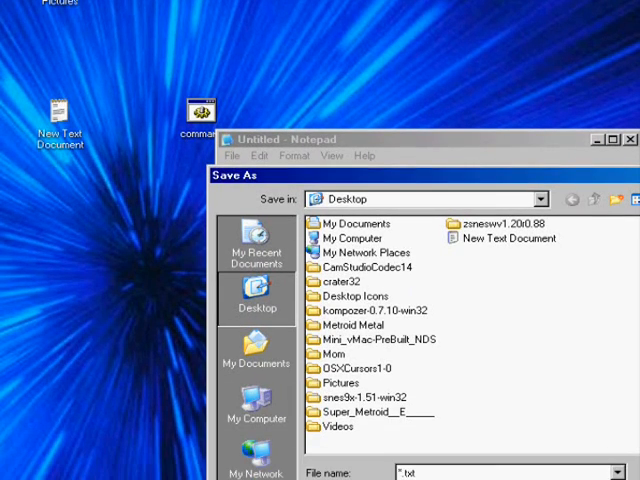
- Save the script to the Desktop as cmd.bat with Save as type set to All Files
click(612, 446)
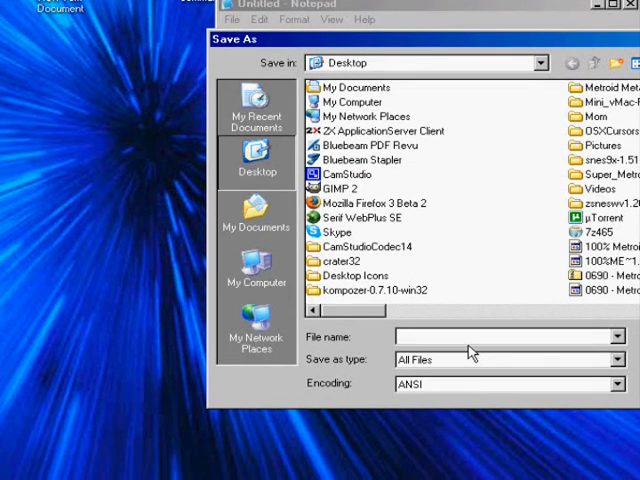
text(cmd.)
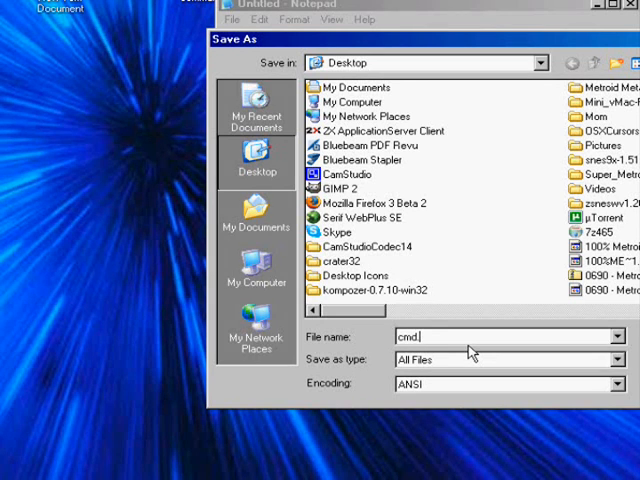
text(bat)
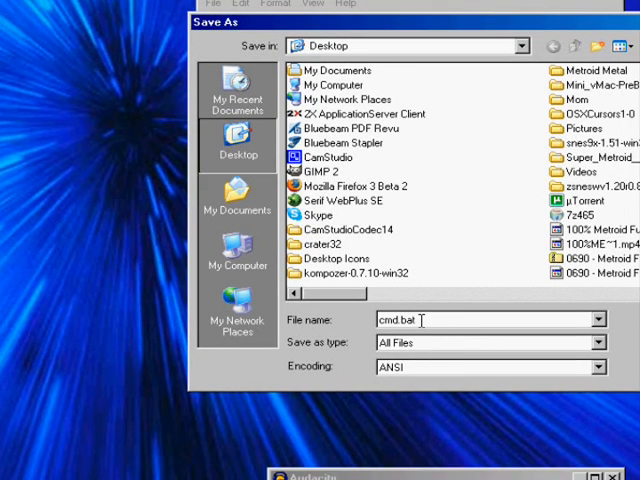
double_click(410, 320)
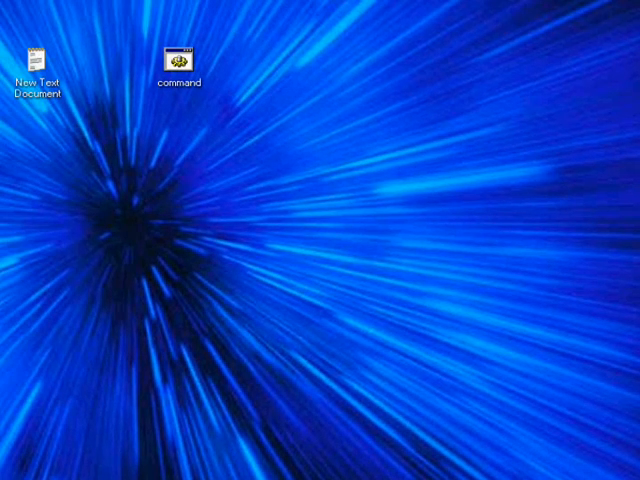
- Launch the cmd.bat file from the desktop to get a Command Prompt at the Desktop folder
double_click(180, 52)
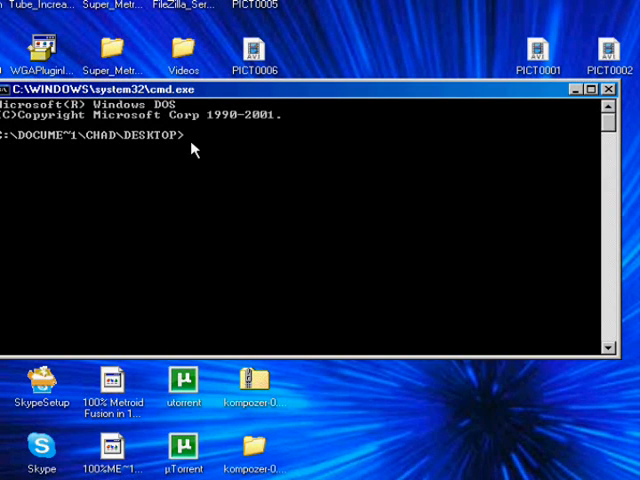
mouse_move(190, 150)
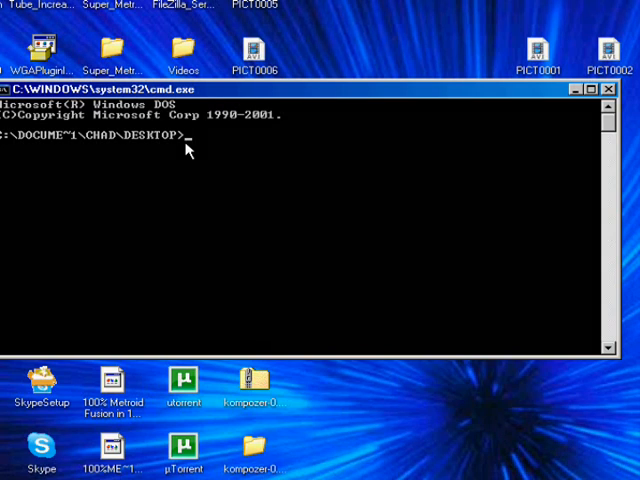
mouse_move(180, 150)
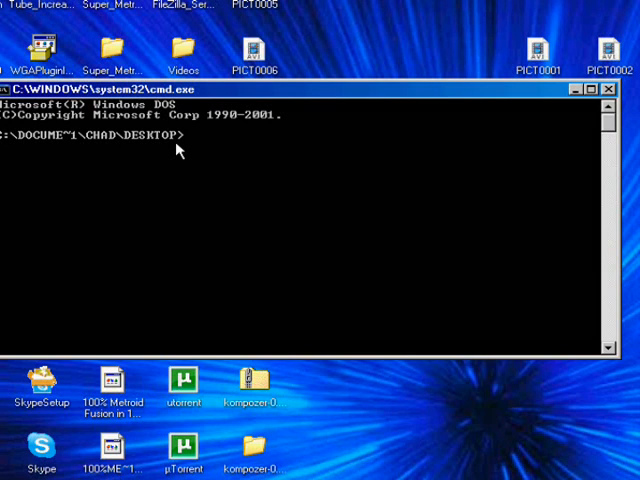
- Run net user haxor /ADD to create the haxor account successfully
text(nety)
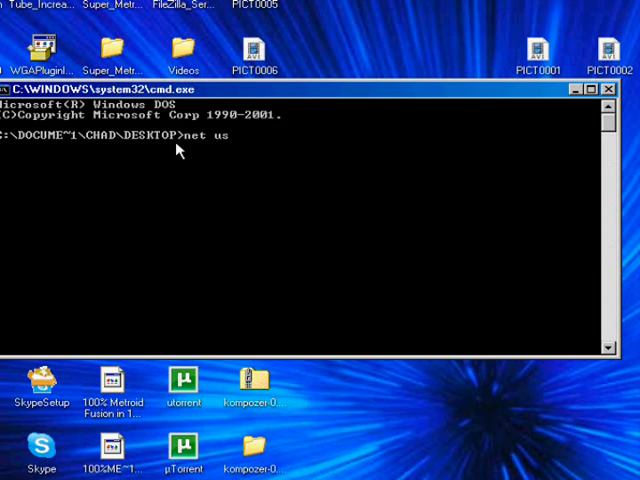
text(er)
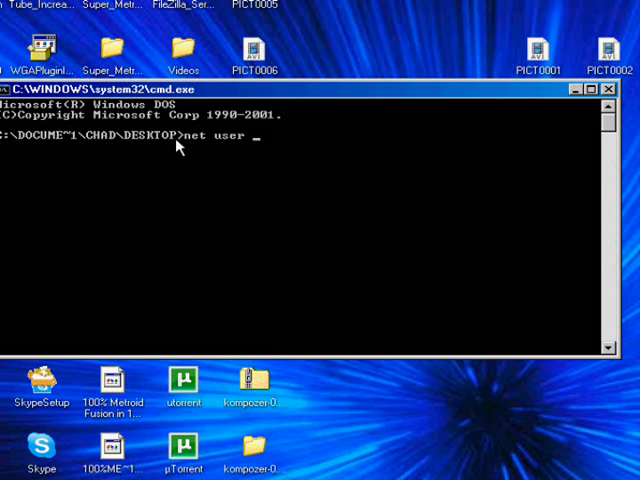
text(h)
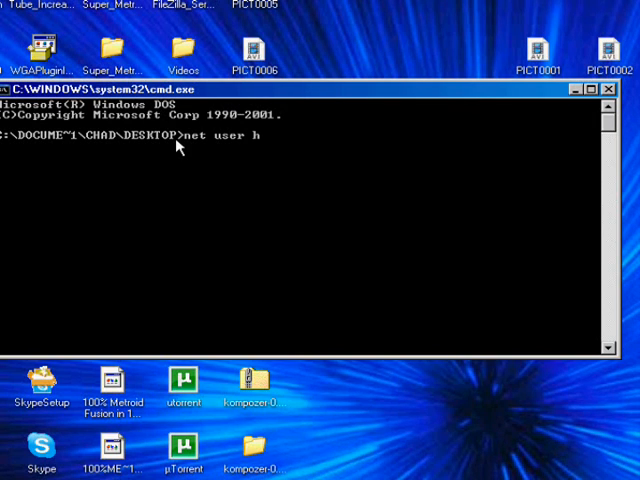
text(axor /)
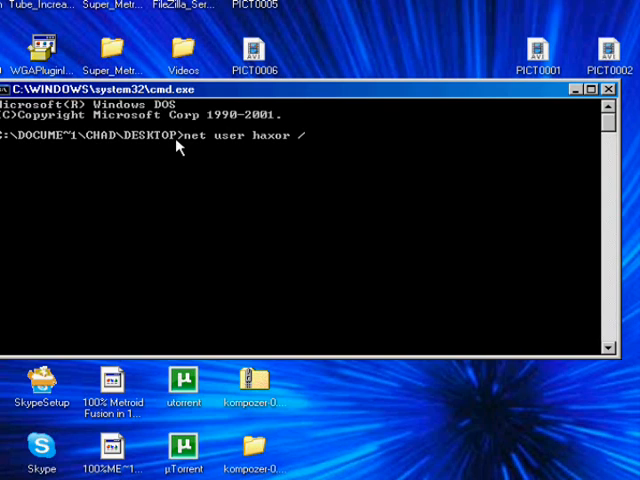
text(ADD)
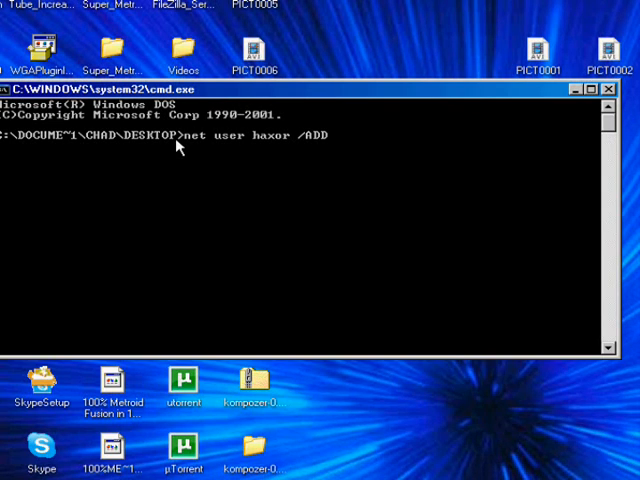
key(Return)
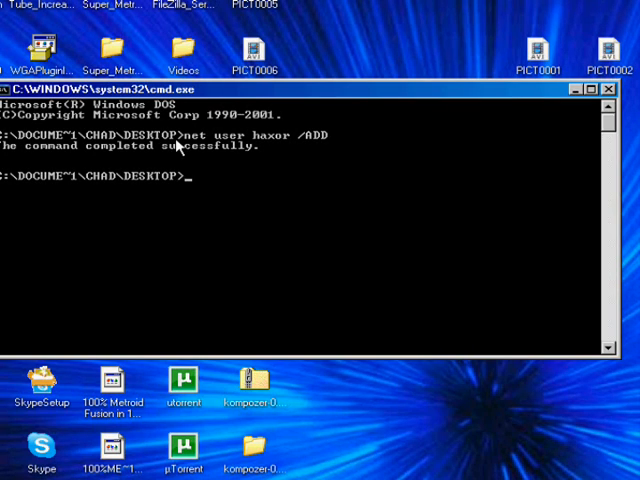
mouse_move(276, 144)
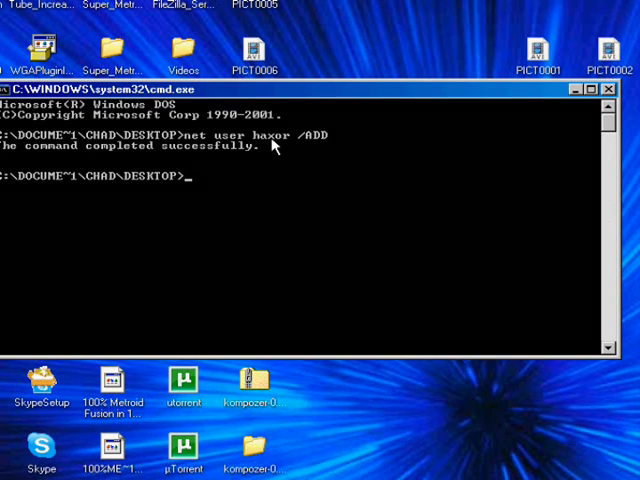
mouse_move(284, 148)
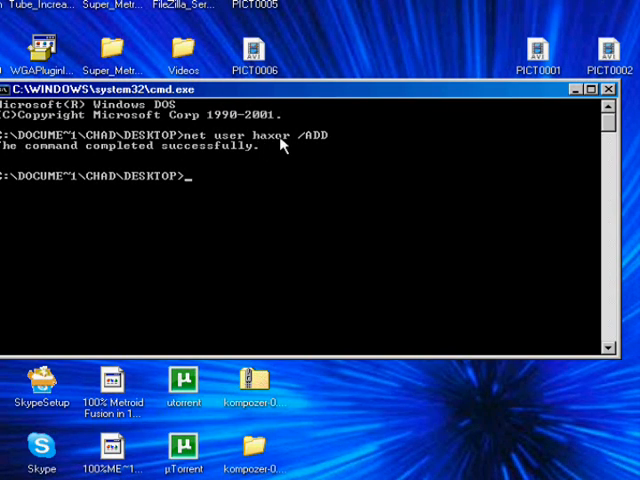
mouse_move(188, 212)
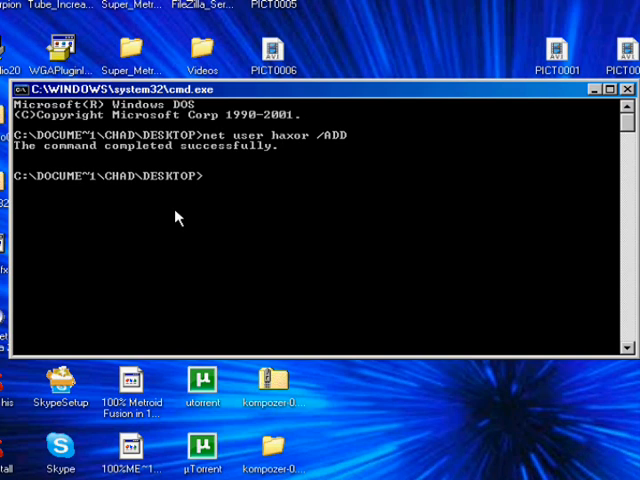
- Run net localgroup administrator haxor /ADD, which fails with system error 1376
text(n)
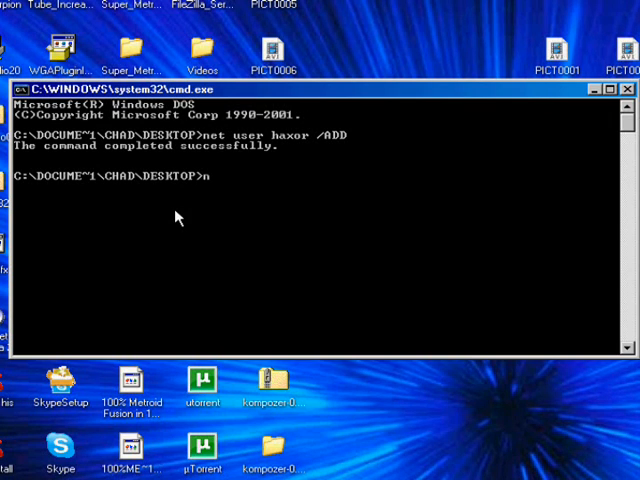
text(et localg)
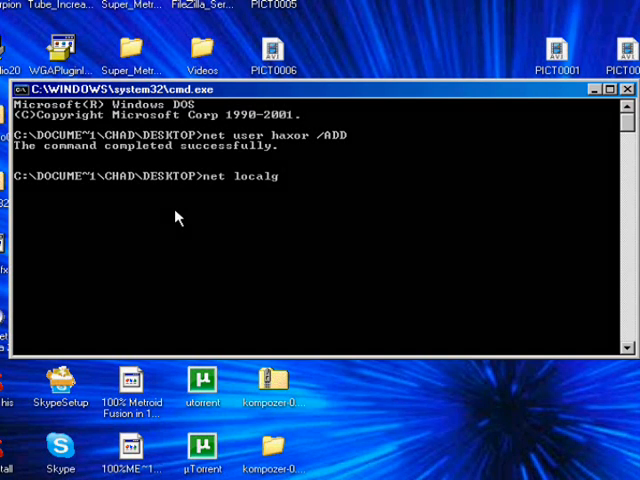
text(roup)
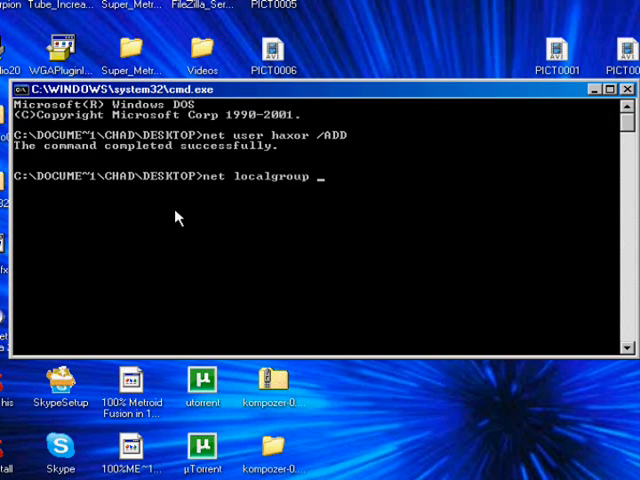
text(administ)
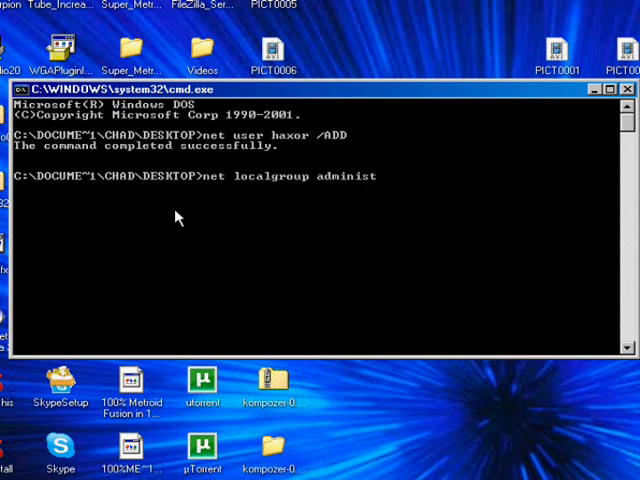
text(rator)
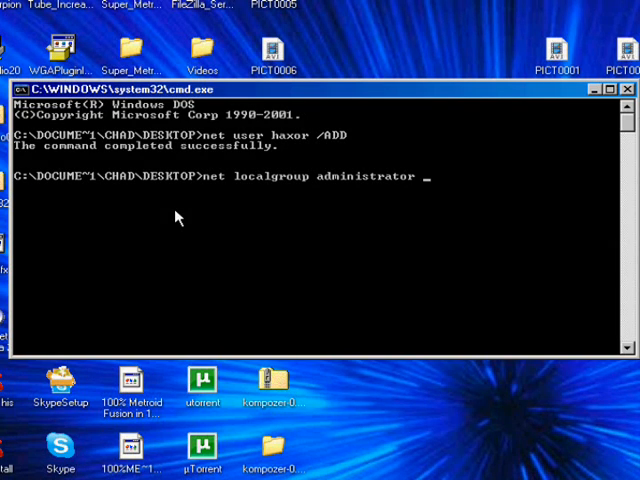
text(ha)
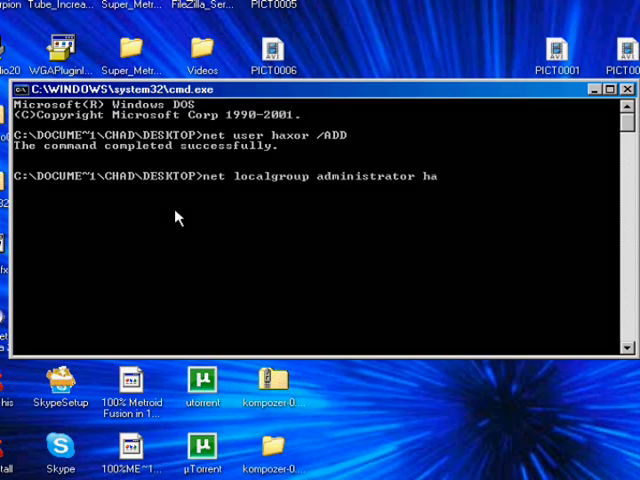
text(xor)
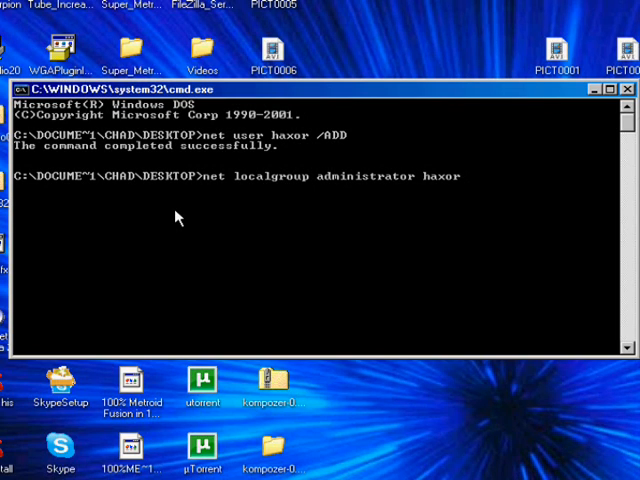
text(/Adf)
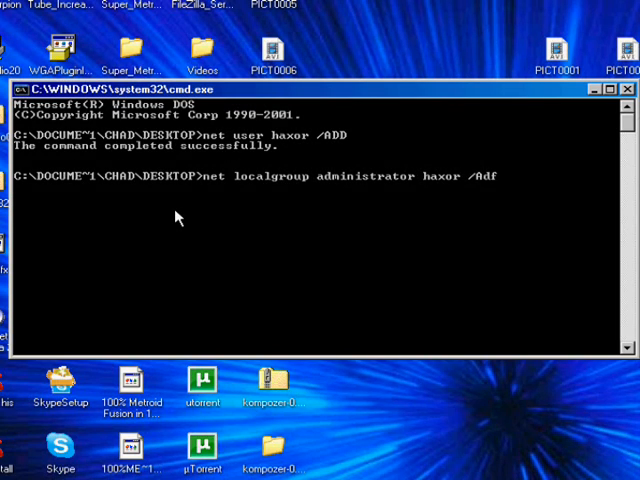
text(DD)
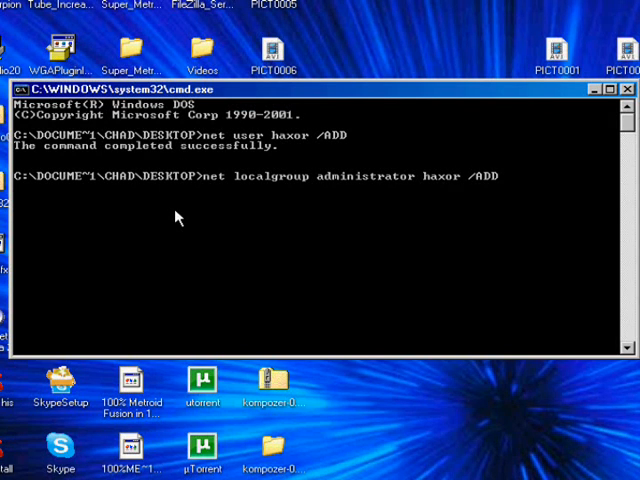
key(Return)
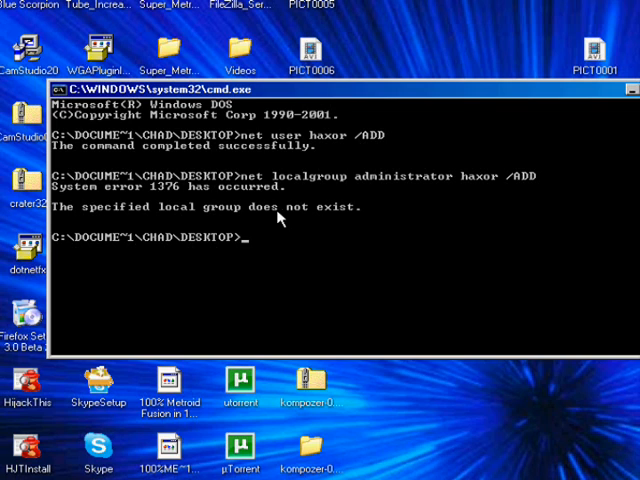
mouse_move(352, 186)
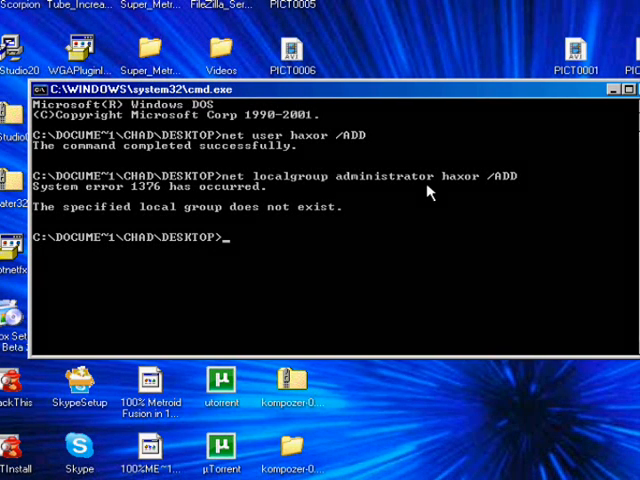
mouse_move(308, 264)
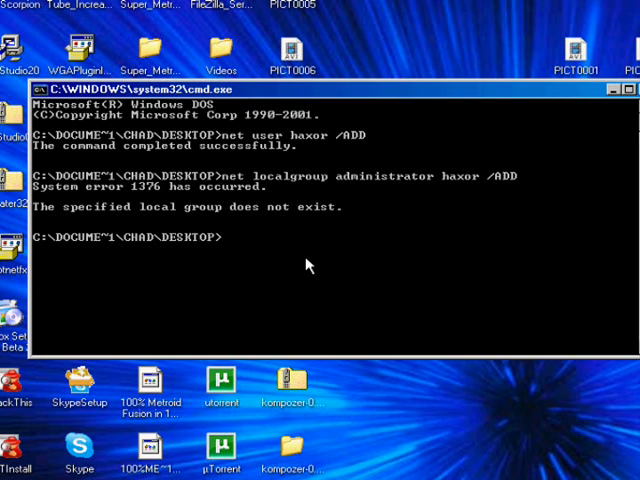
text(net)
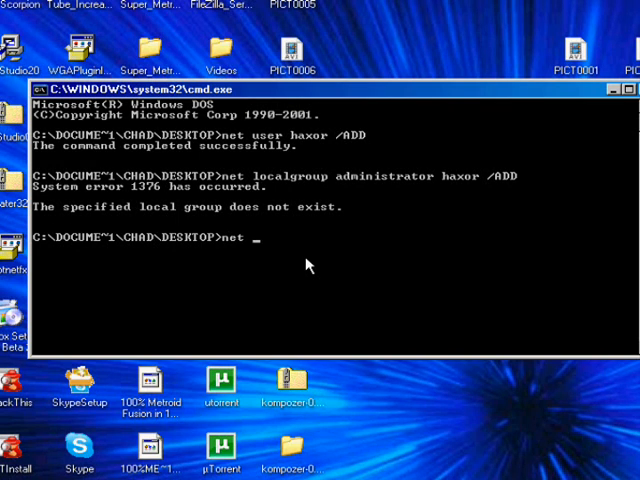
text(l)
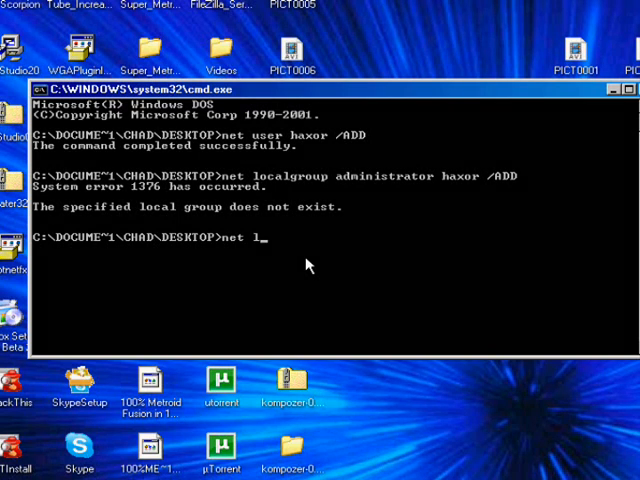
text(ocalg)
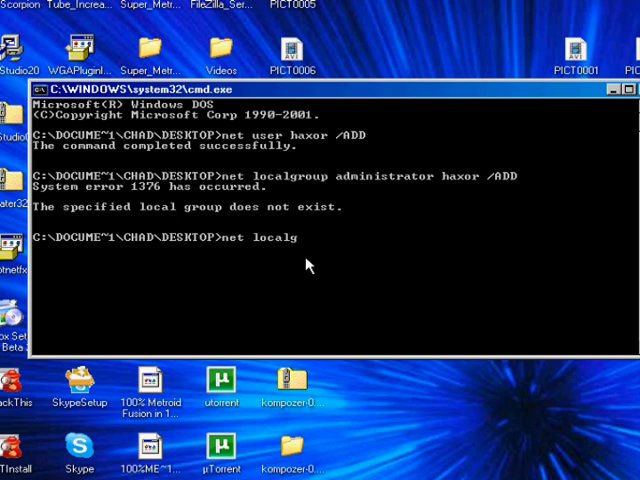
text(roup)
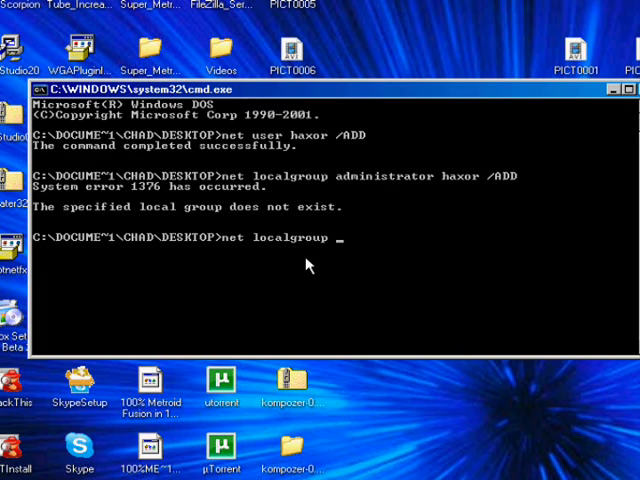
text(Admi)
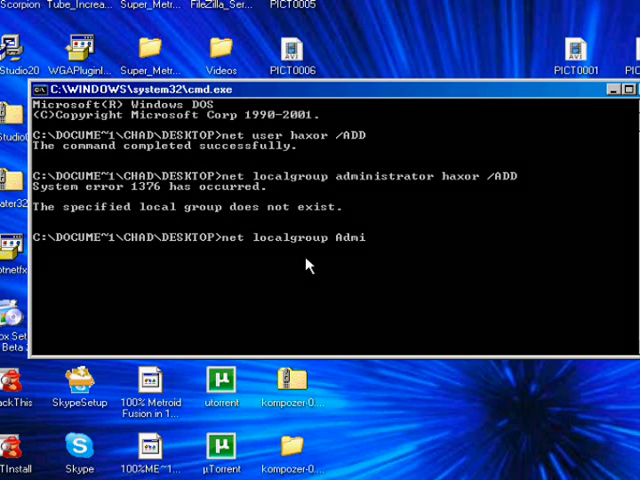
text(nistrators)
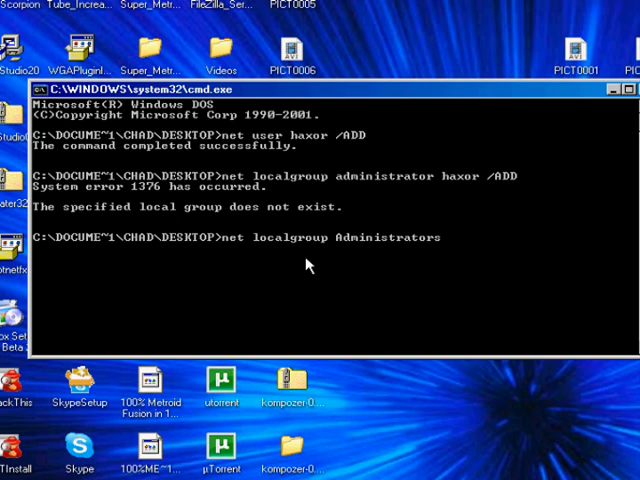
text(haxo)
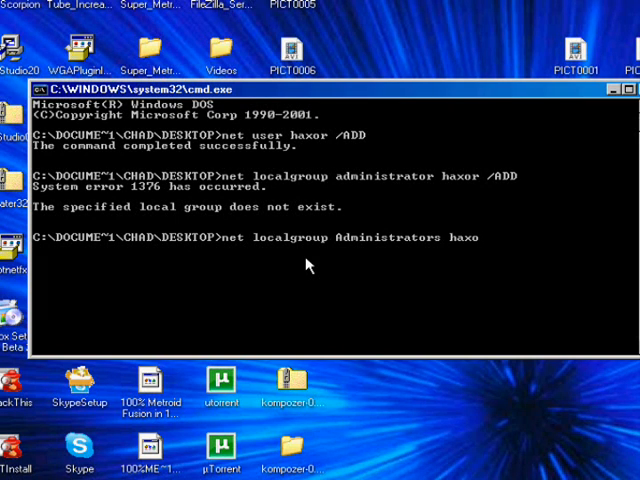
text(r /ADD)
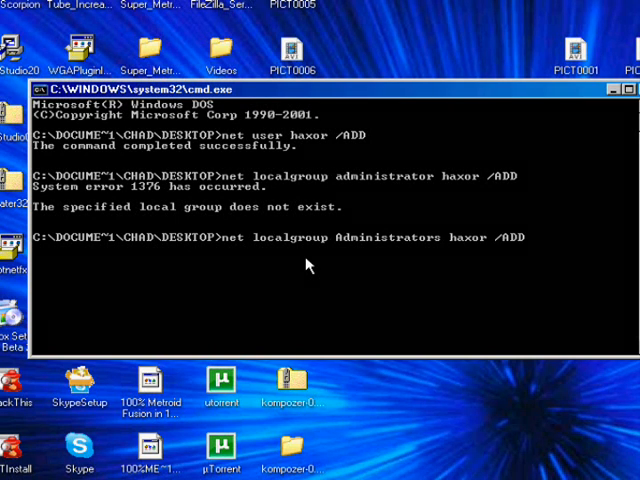
key(Return)
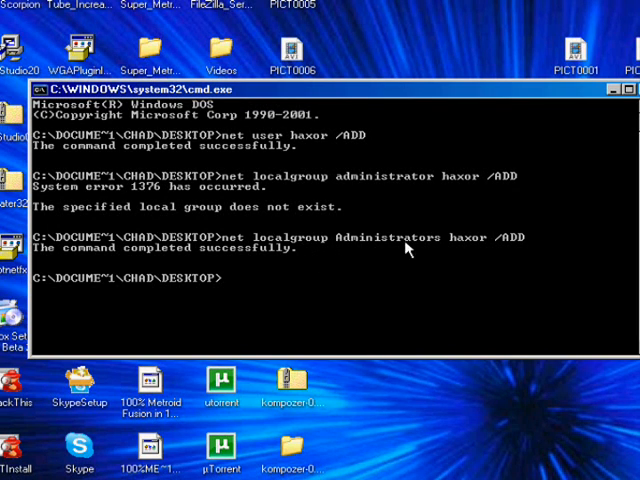
mouse_move(340, 252)
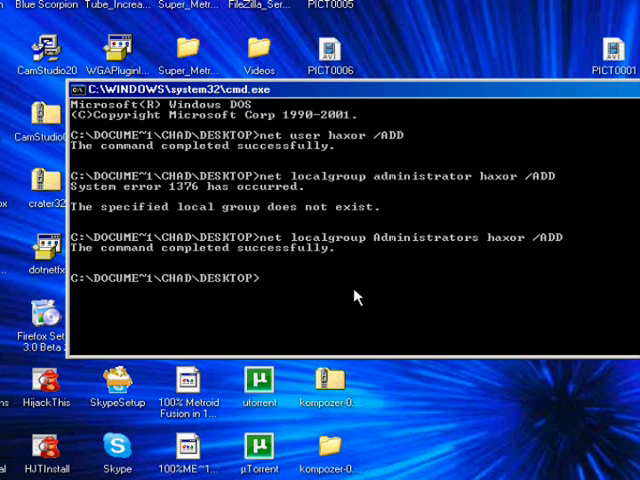
mouse_move(398, 252)
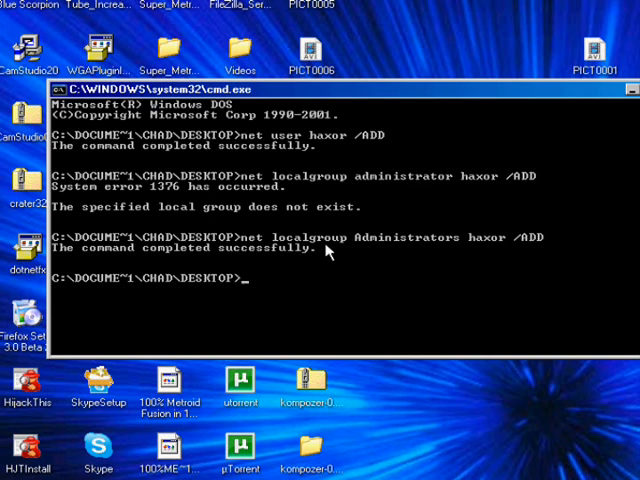
- Run net user haxor * and set a new password for haxor at the prompts
text(ne)
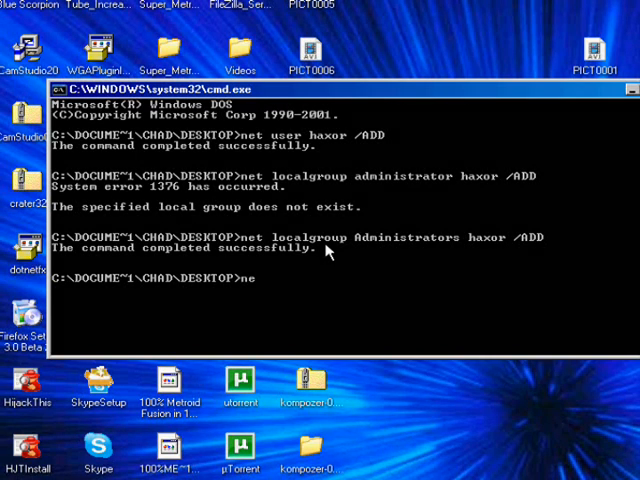
text(t user)
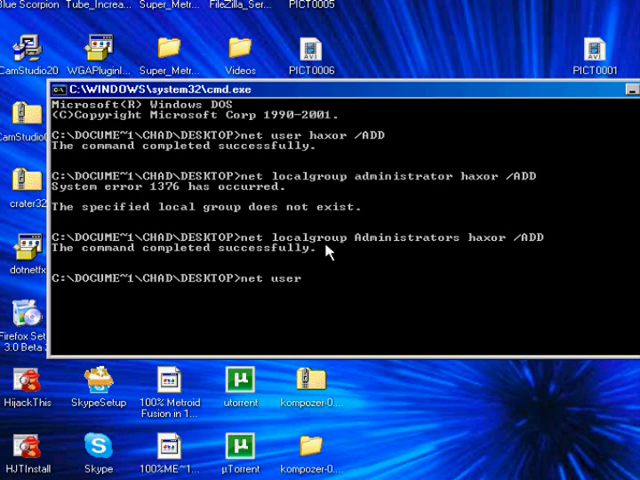
text(haxo)
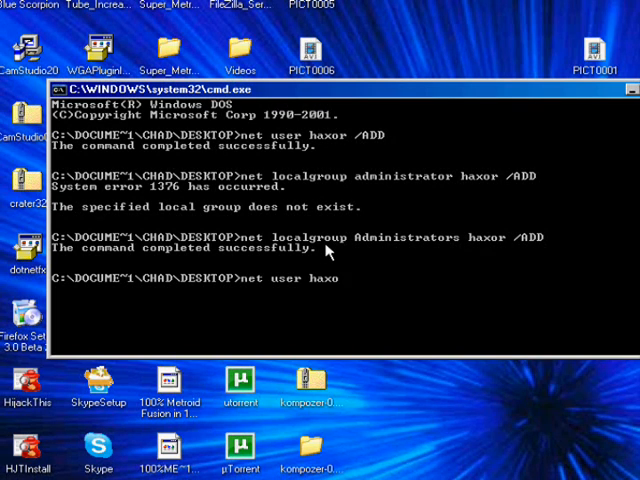
text(r *)
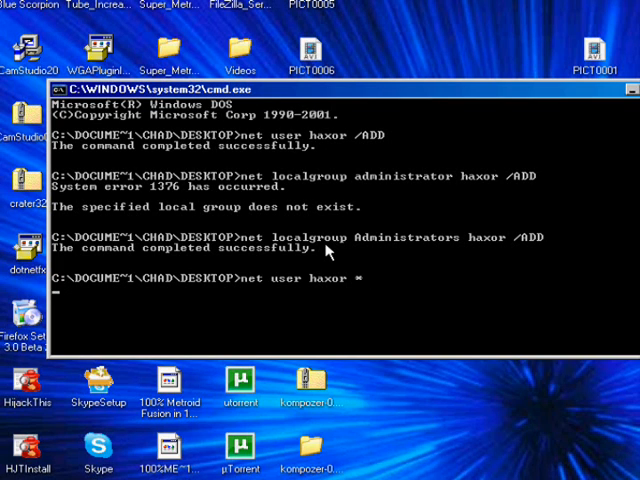
key(Return)
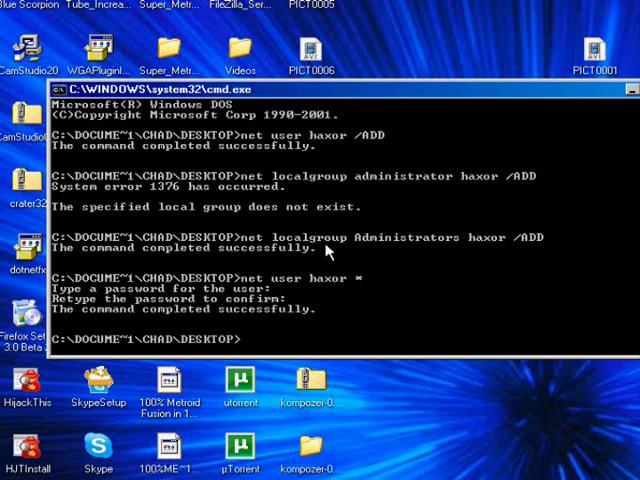
- Run net user haxor /DELETE to remove the haxor account
text(net)
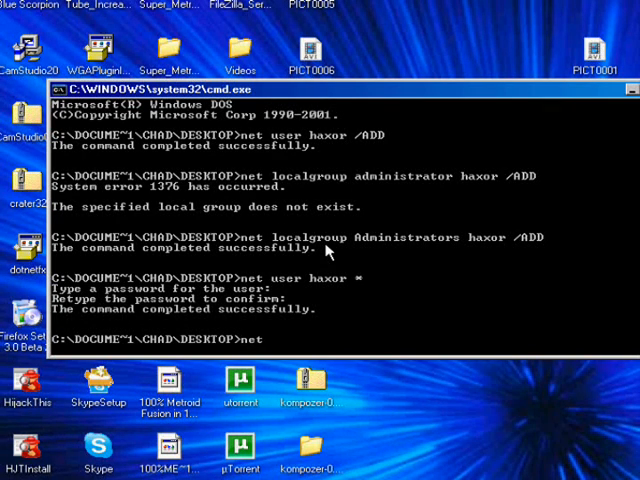
text(user ha)
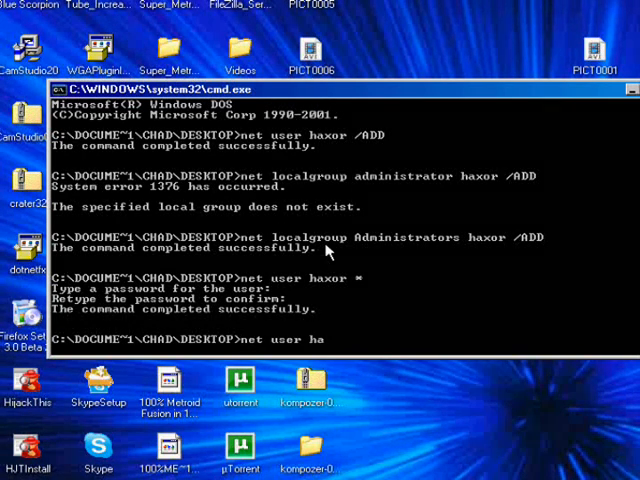
text(xor /)
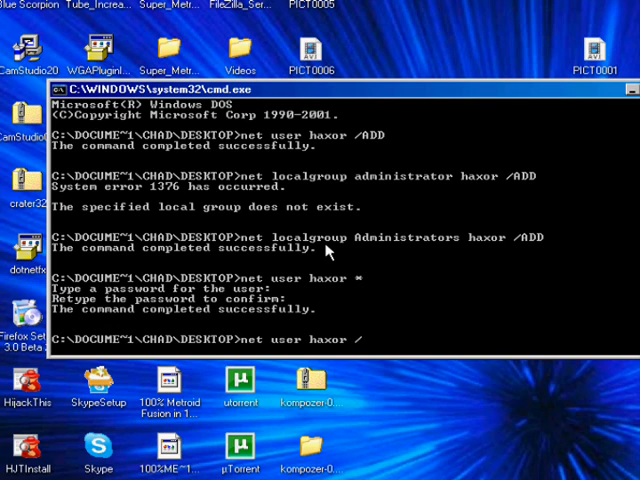
text(DELE)
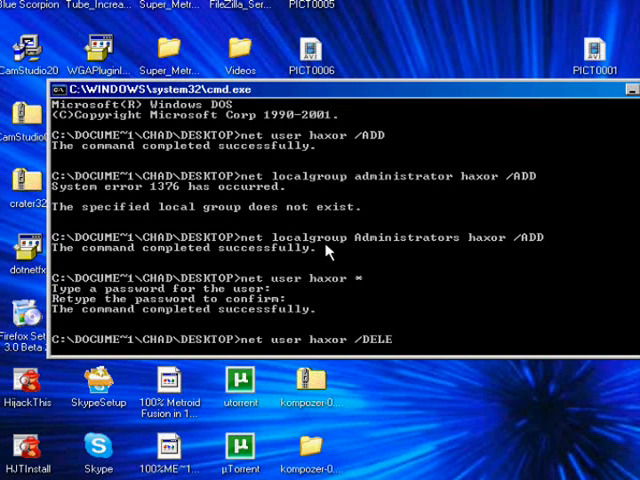
text(TE)
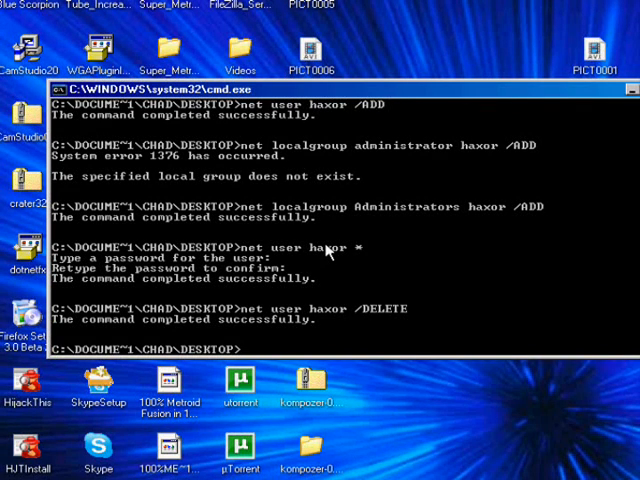
text(p)
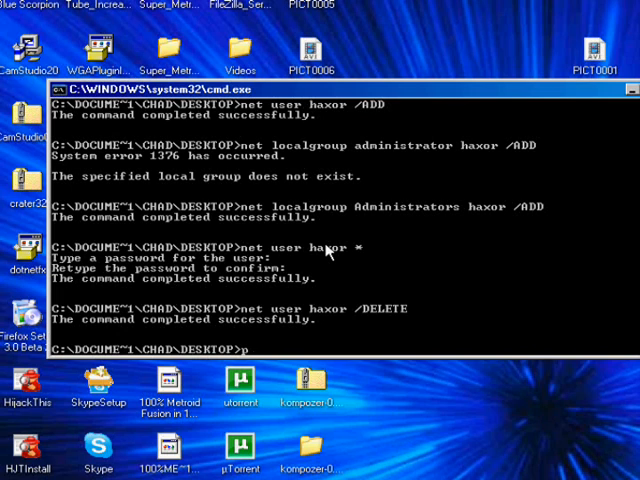
text(ng)
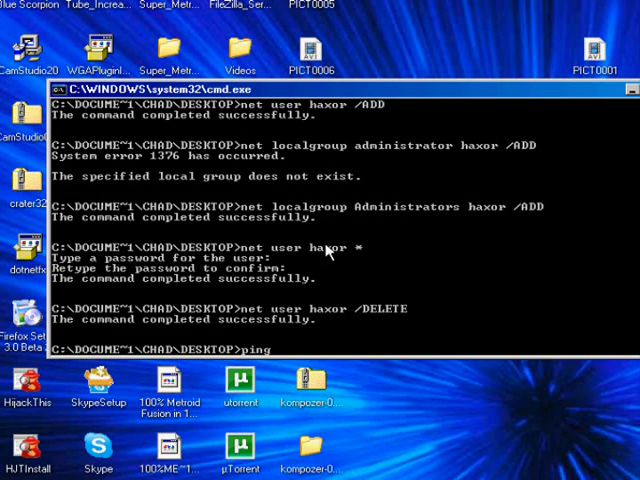
text(h)
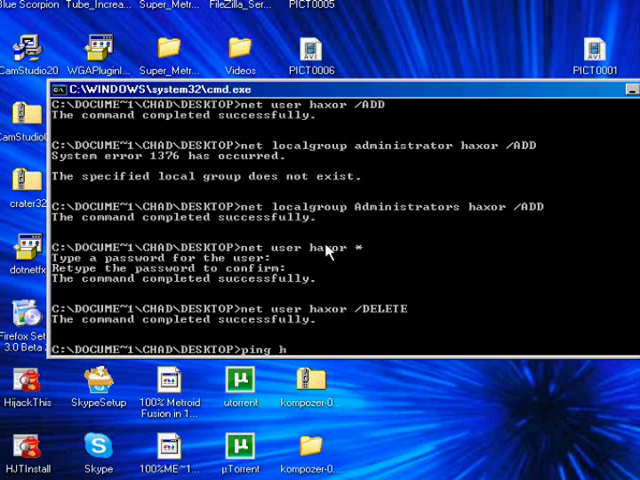
text(ttp://www.youtube.com)
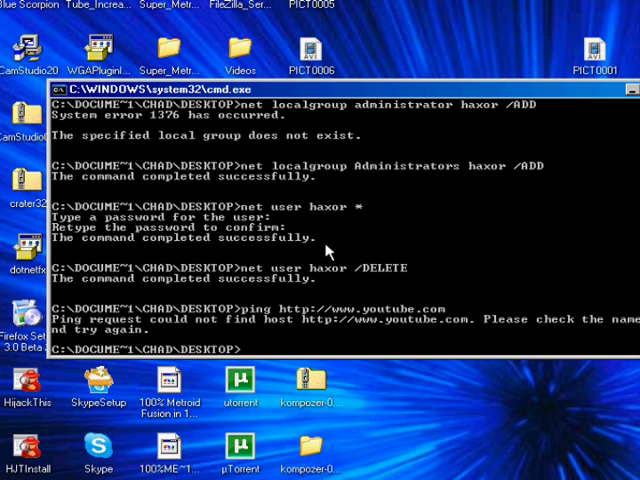
text(ping)
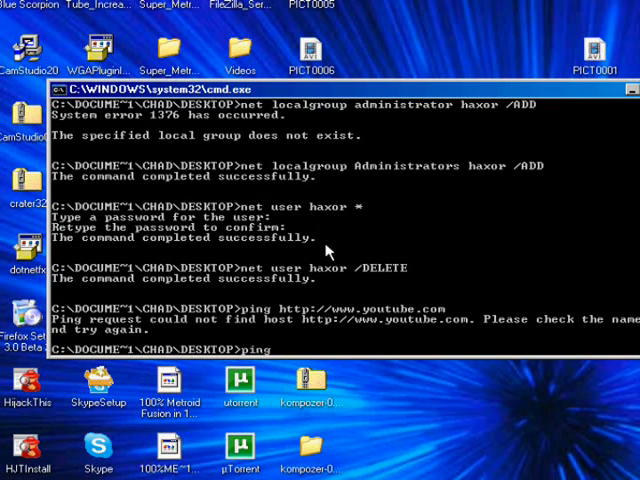
text(ww)
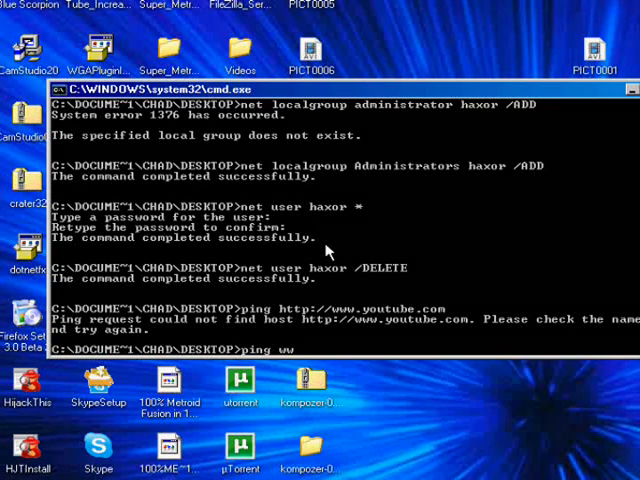
text(ww.youtube.com)
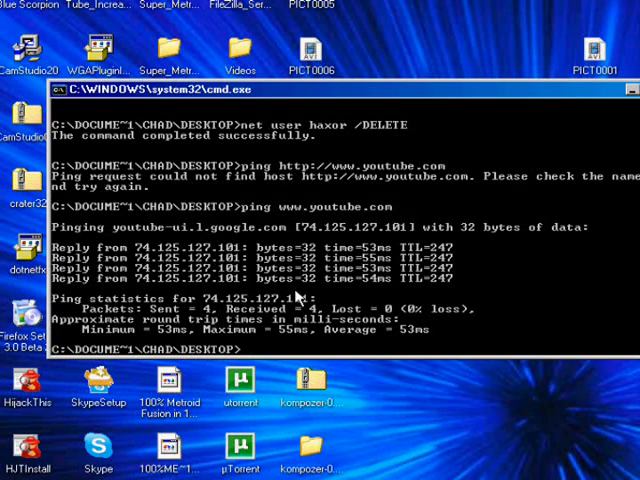
mouse_move(290, 300)
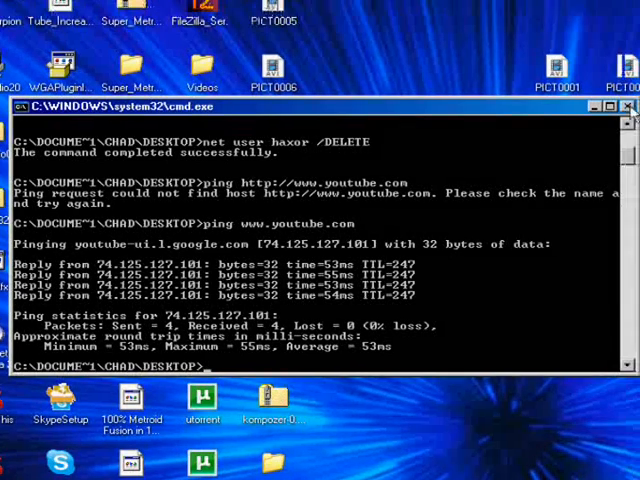
- Close the Command Prompt window, leaving the desktop showing
click(604, 108)
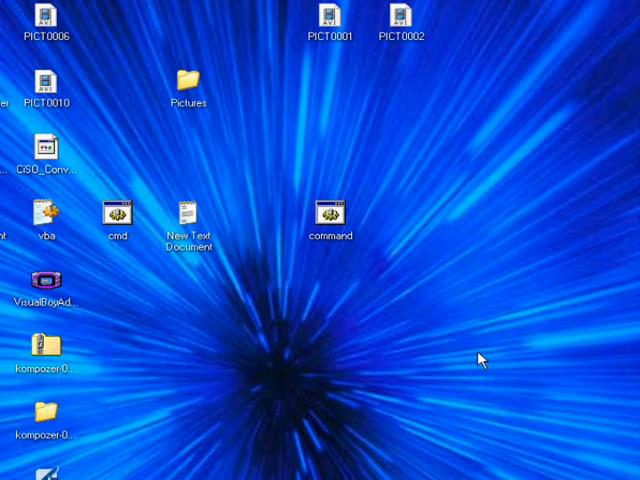
mouse_move(460, 360)
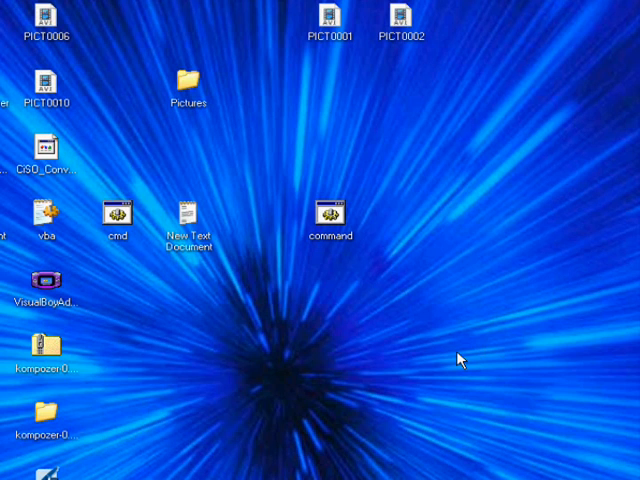